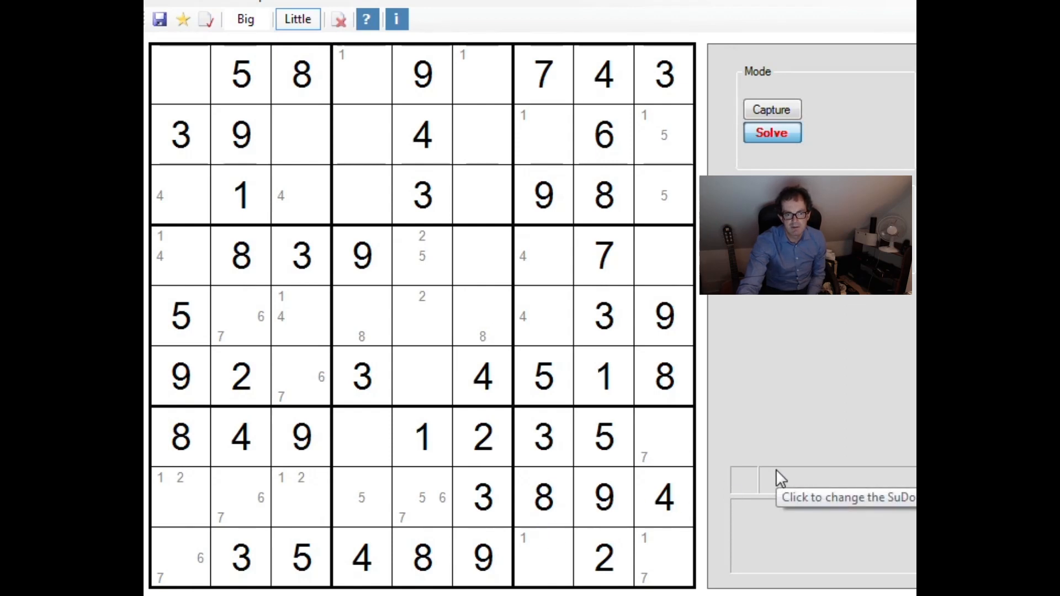
Add 6 and 7 as pencil-mark candidates in row 6, column 5 using Little mode.
click(300, 517)
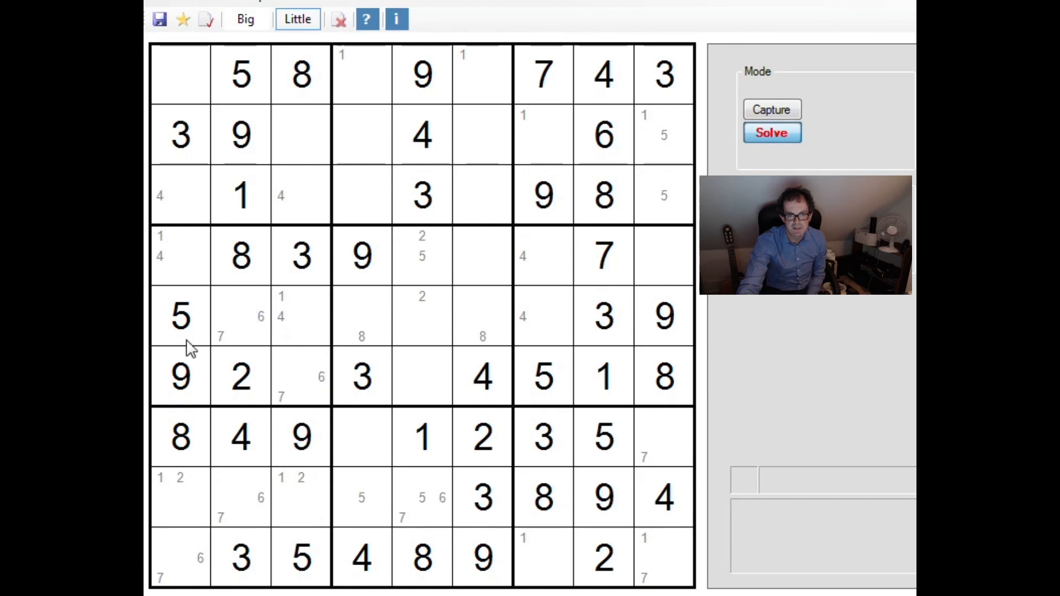
click(321, 376)
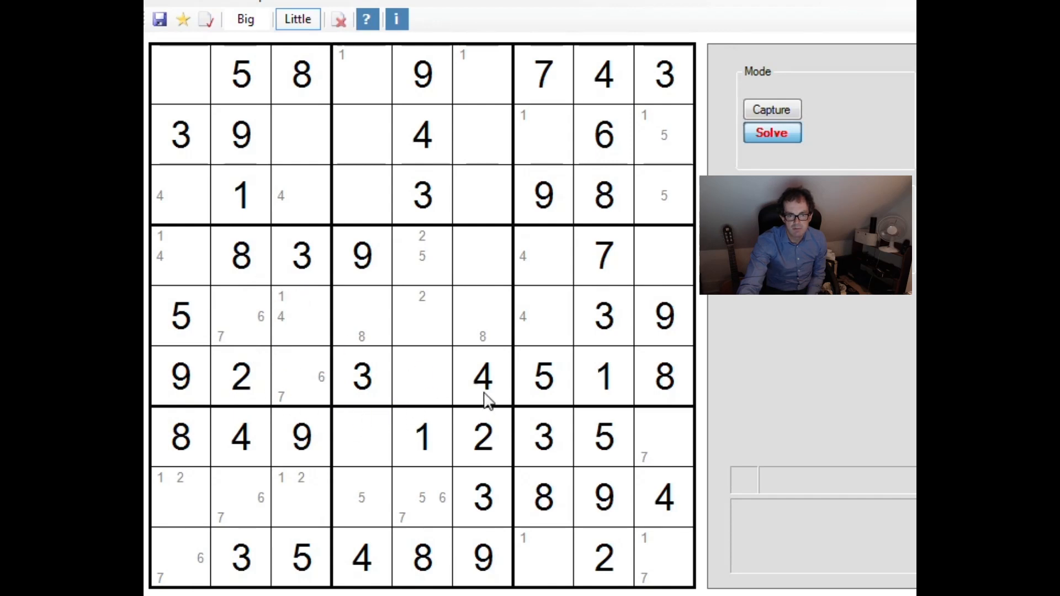
click(401, 376)
text(6 7)
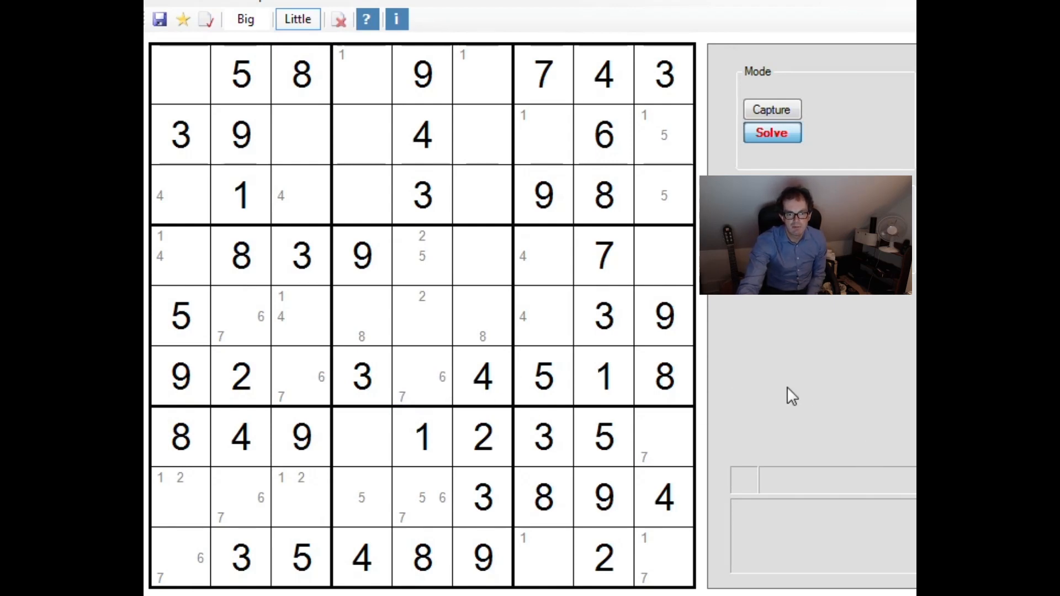
mouse_move(600, 480)
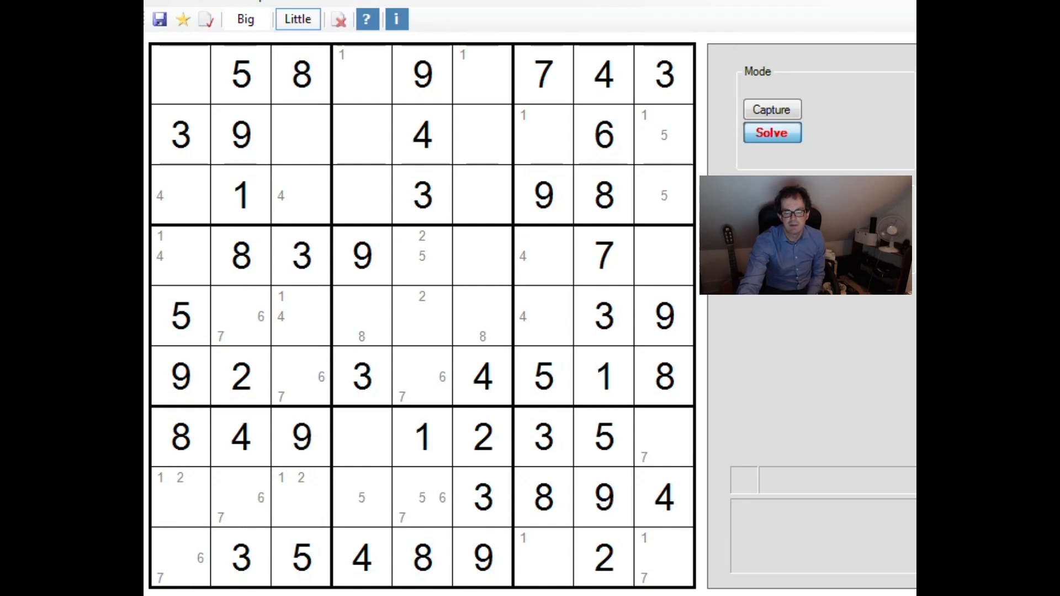
click(241, 477)
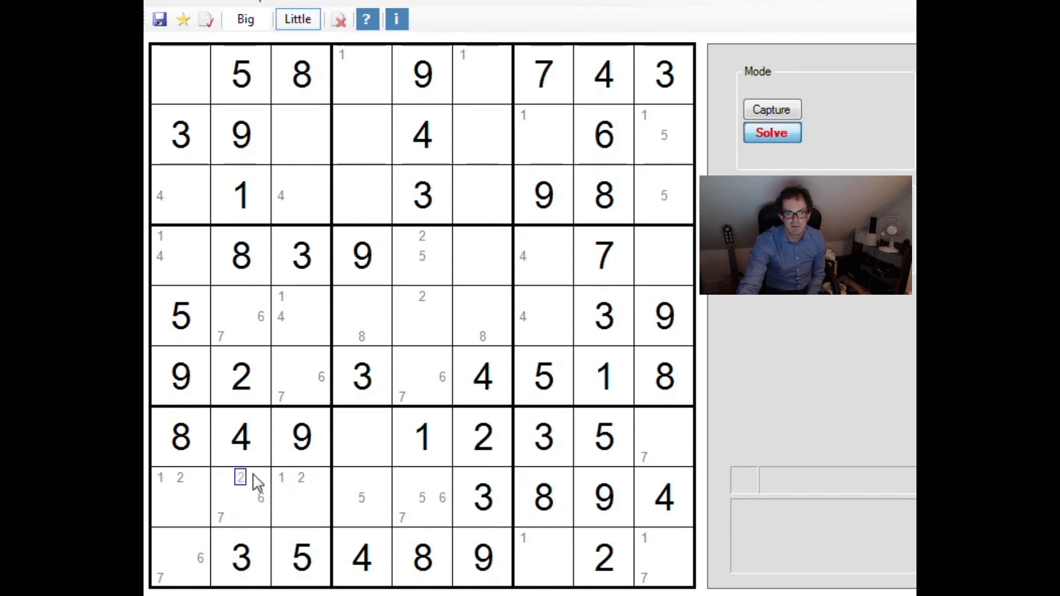
click(240, 478)
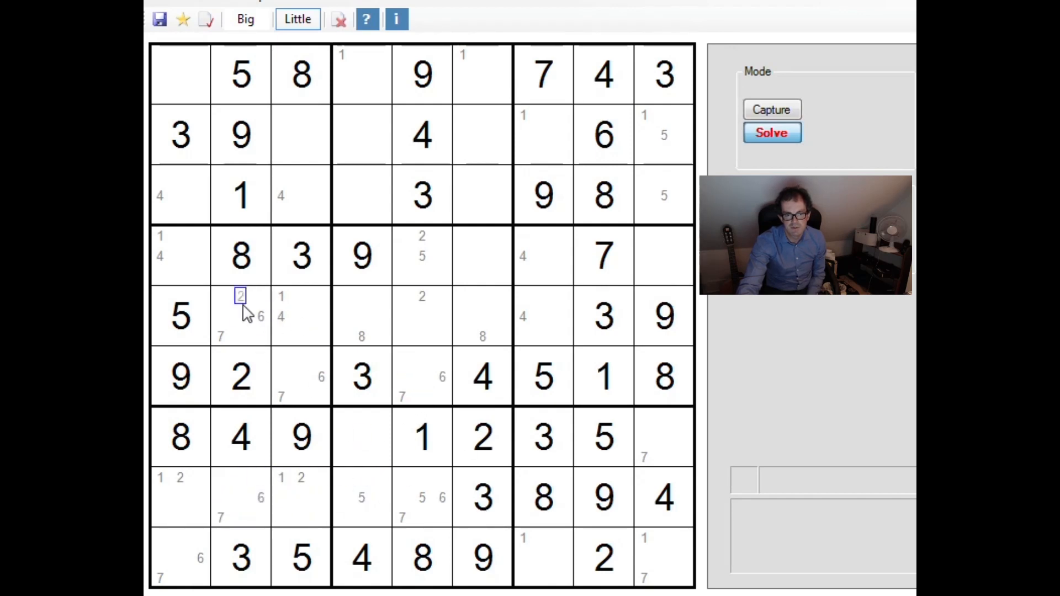
click(421, 376)
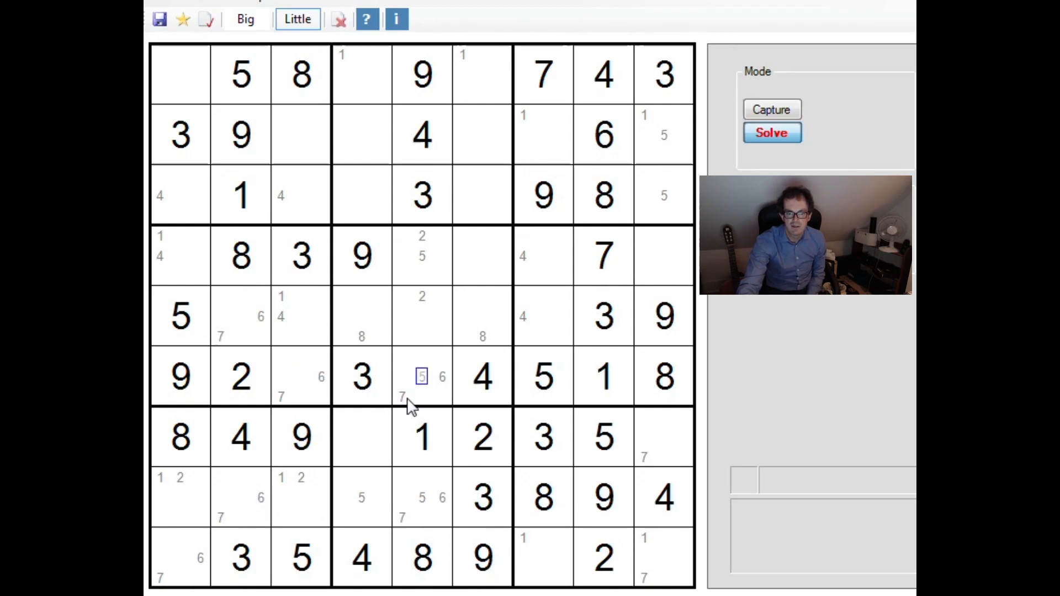
click(402, 395)
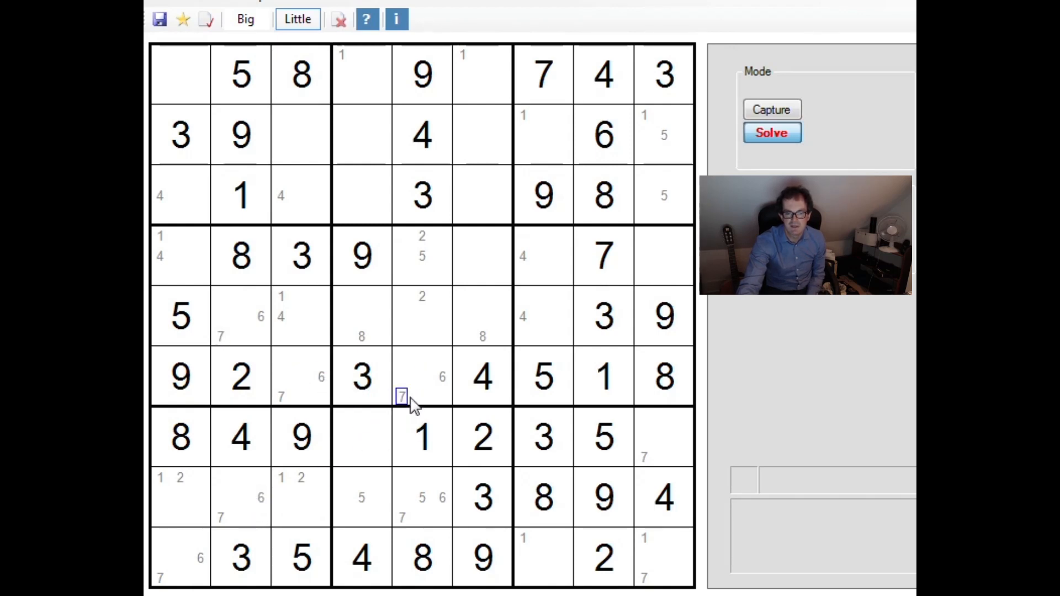
click(240, 517)
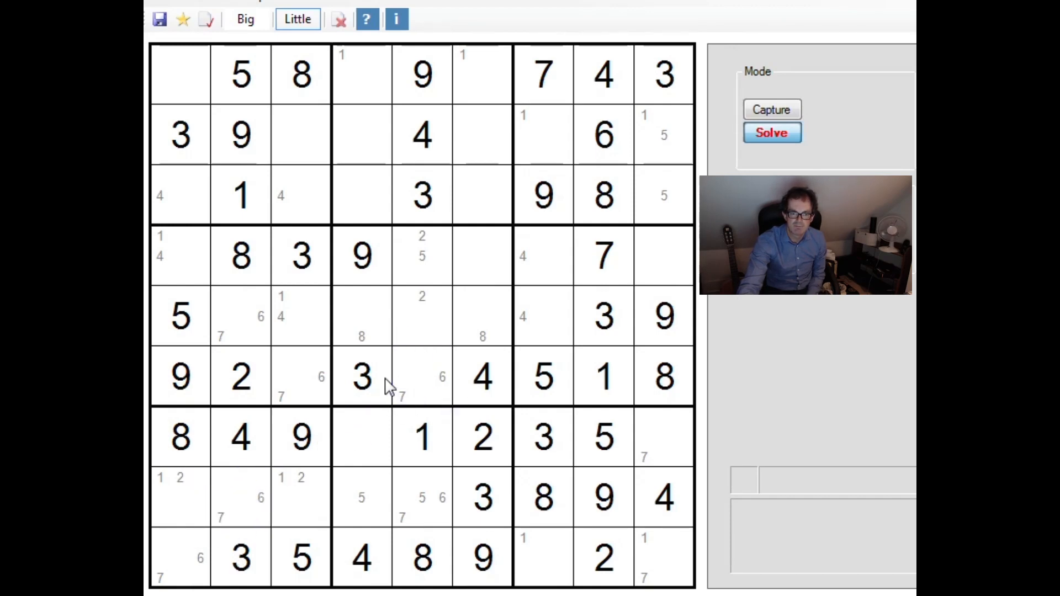
click(400, 356)
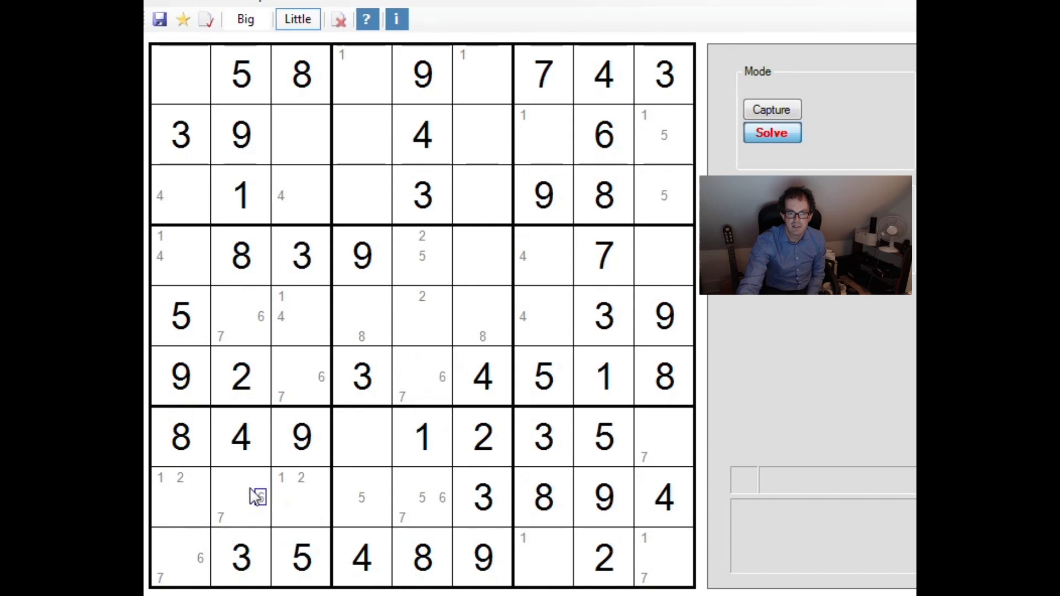
click(240, 496)
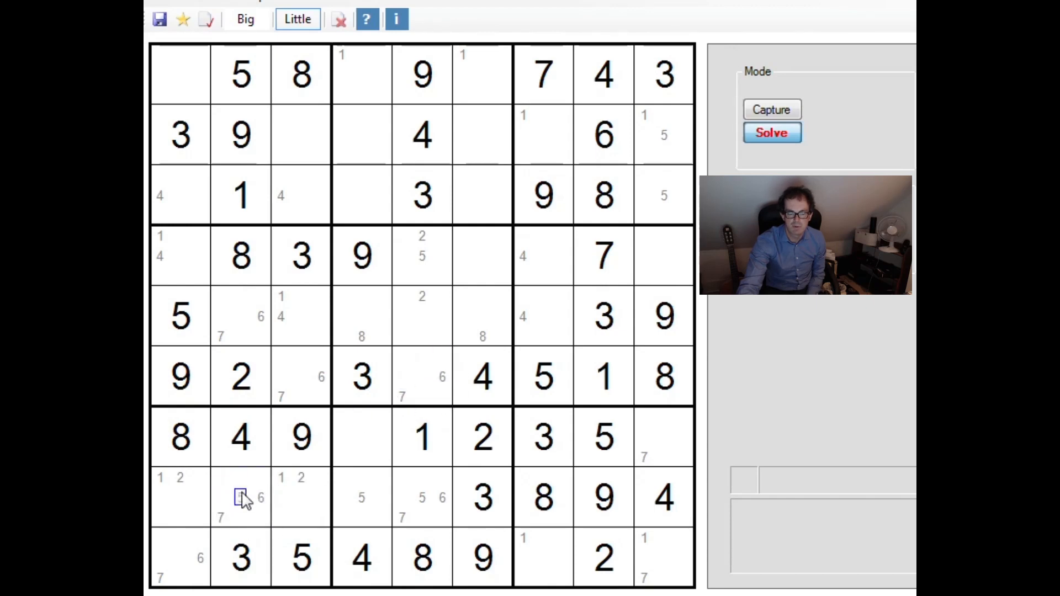
click(199, 497)
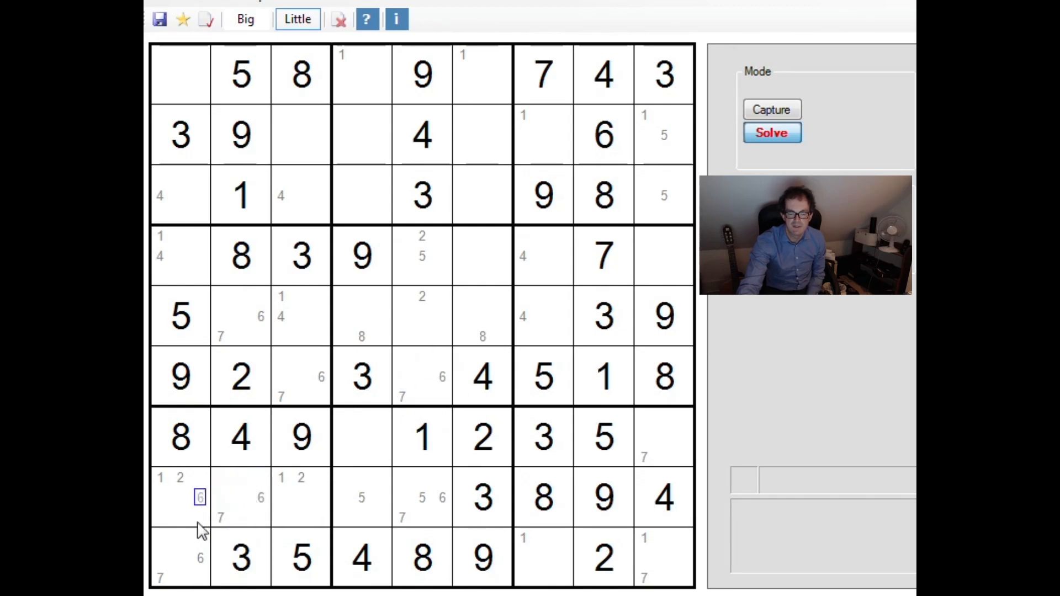
click(259, 477)
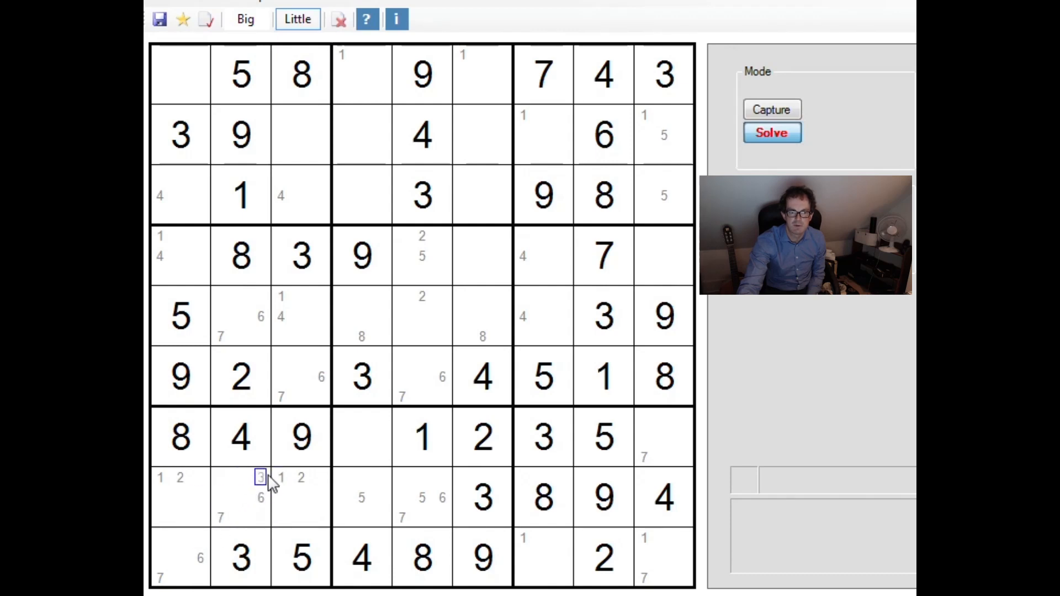
click(442, 357)
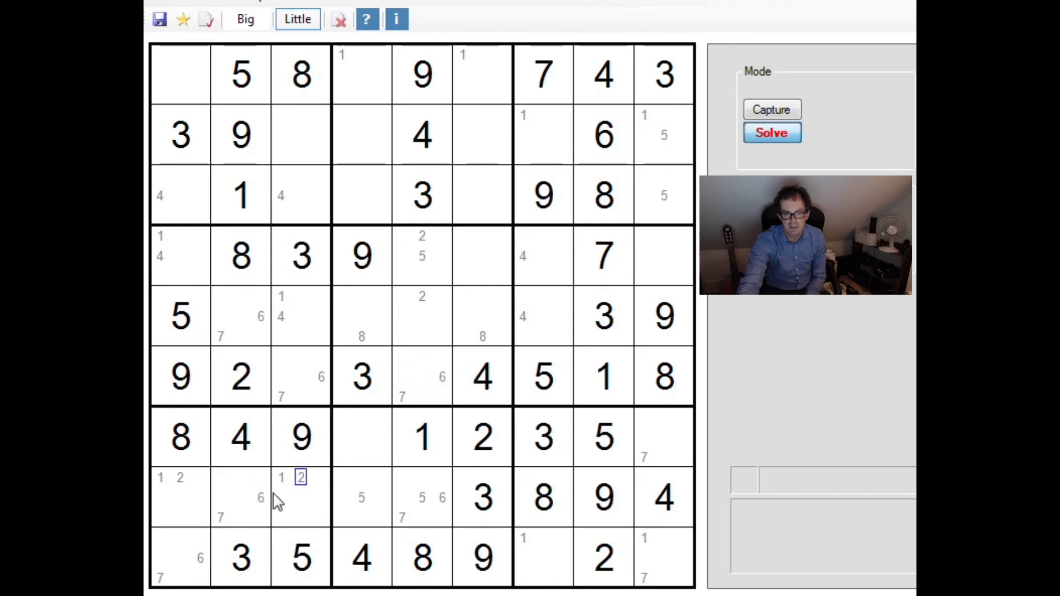
Place a big solved 5 in row 8, column 5, clearing its pencil marks.
click(443, 517)
text(5)
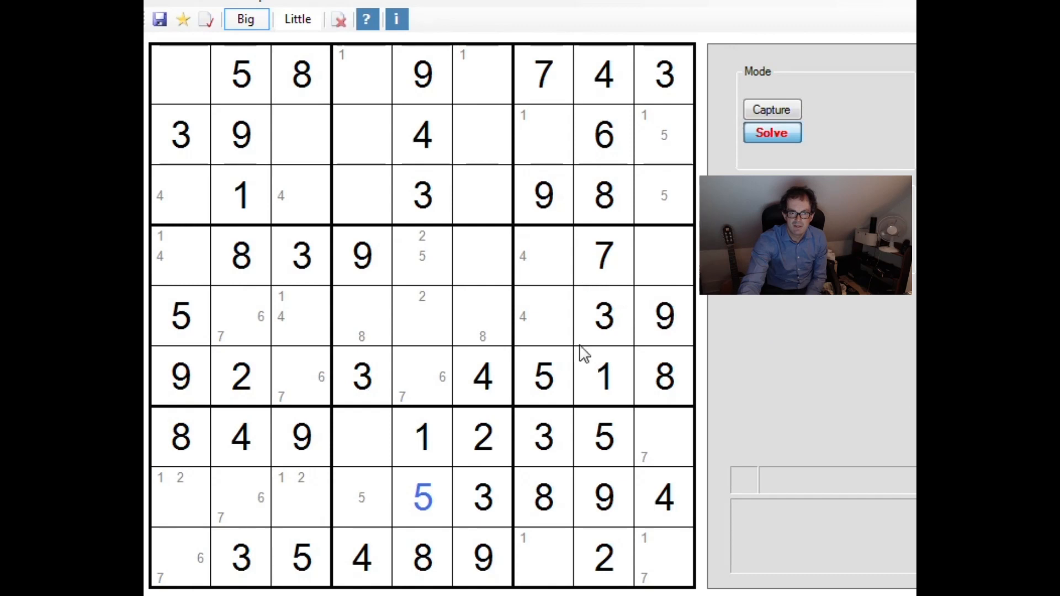
mouse_move(705, 412)
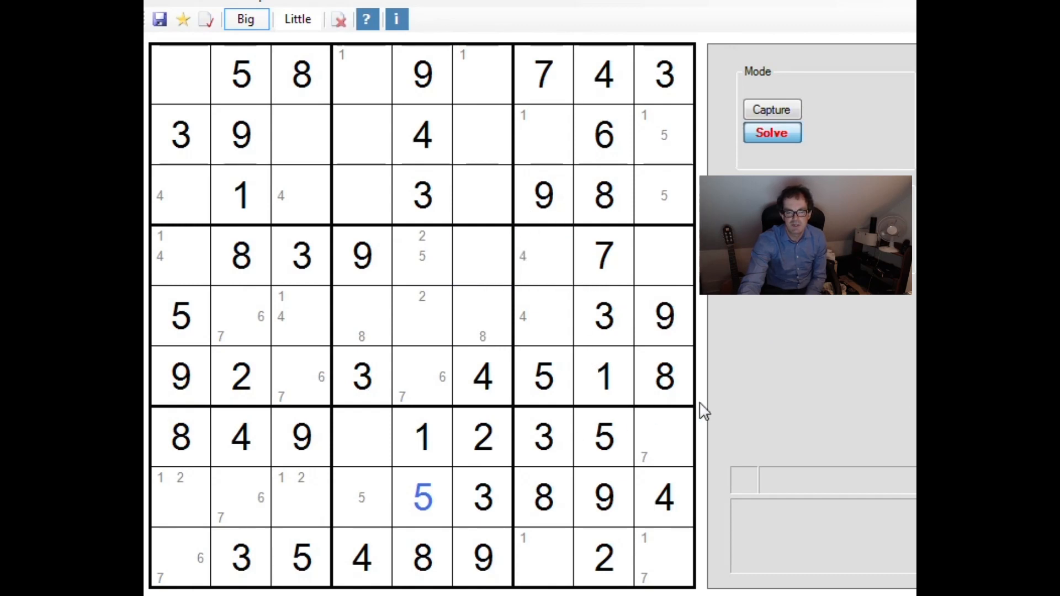
mouse_move(669, 382)
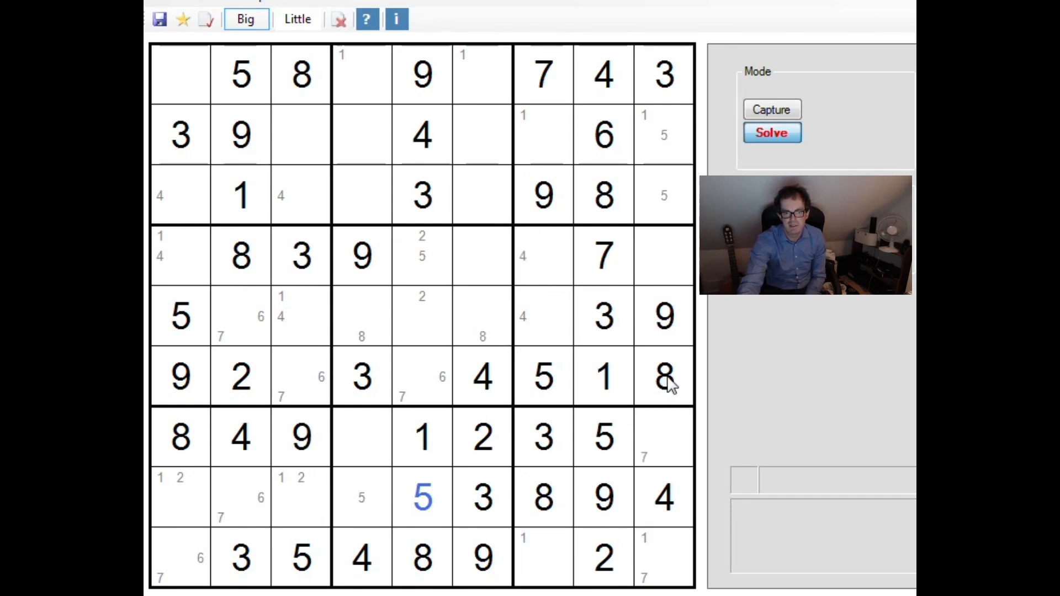
click(240, 497)
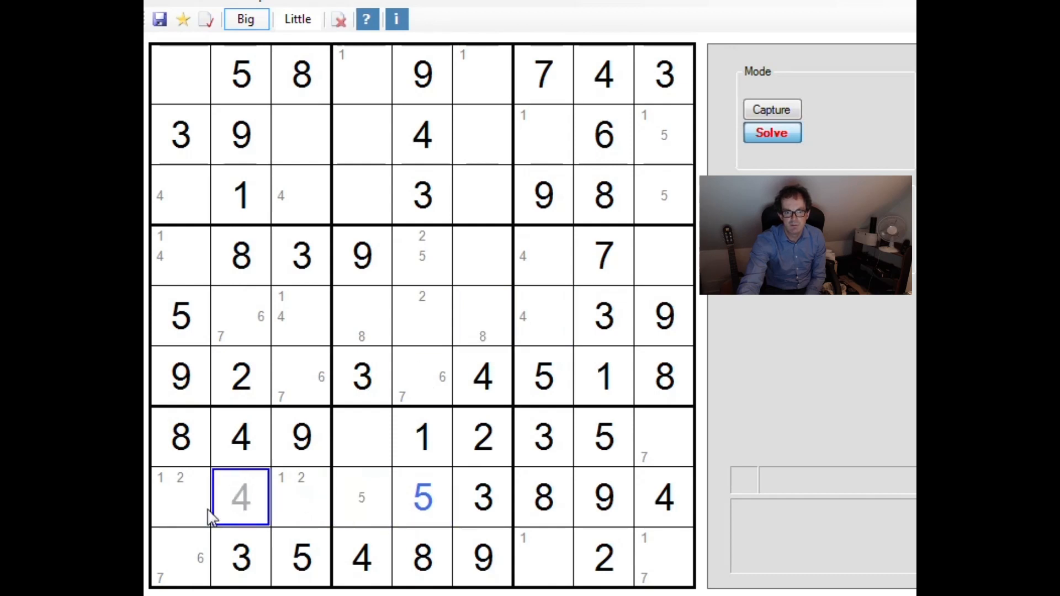